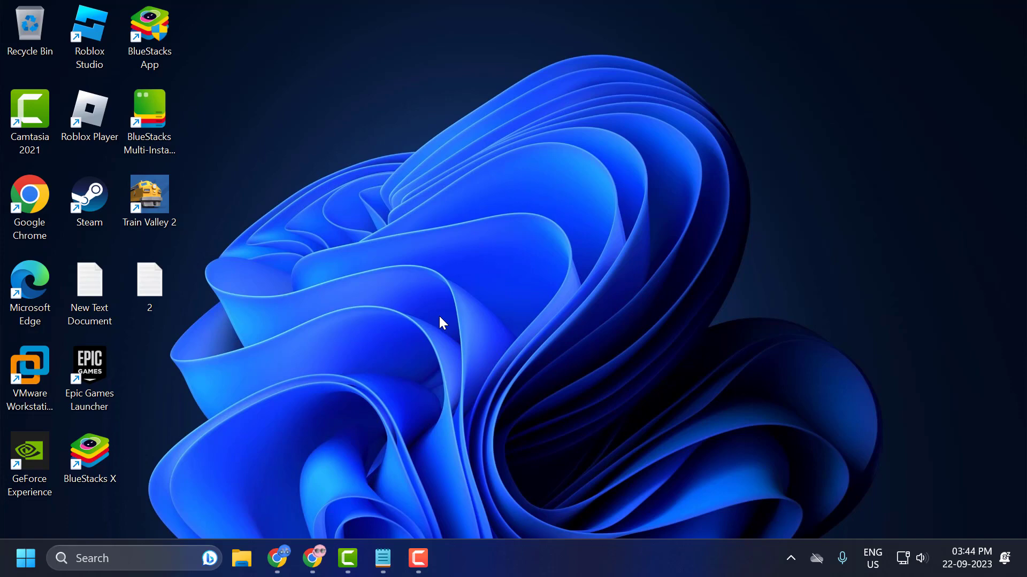
Bring up Windows Search from the taskbar to look up an app
left_click(118, 558)
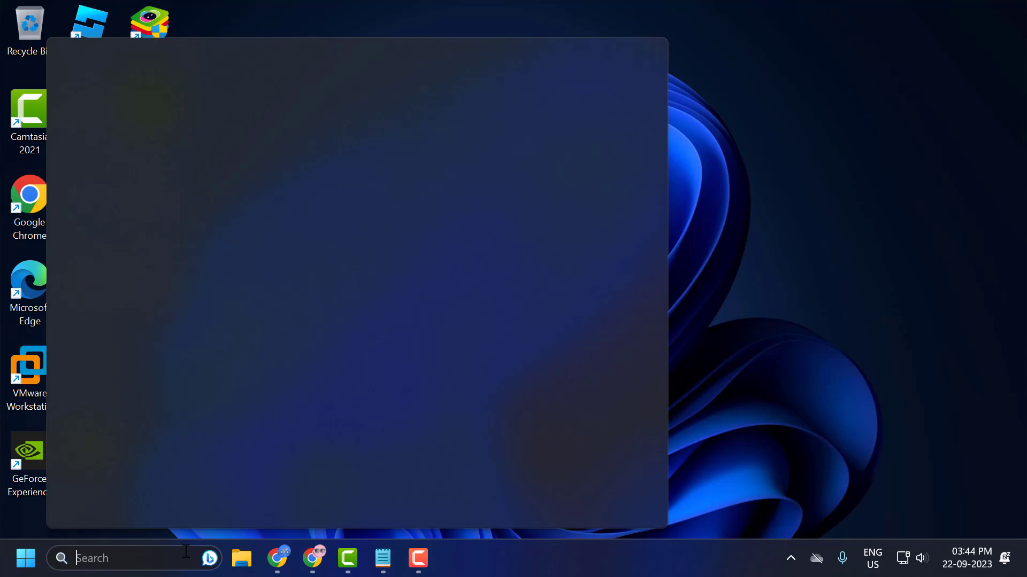
Search for cmd and launch Command Prompt with administrator rights
type("cmd")
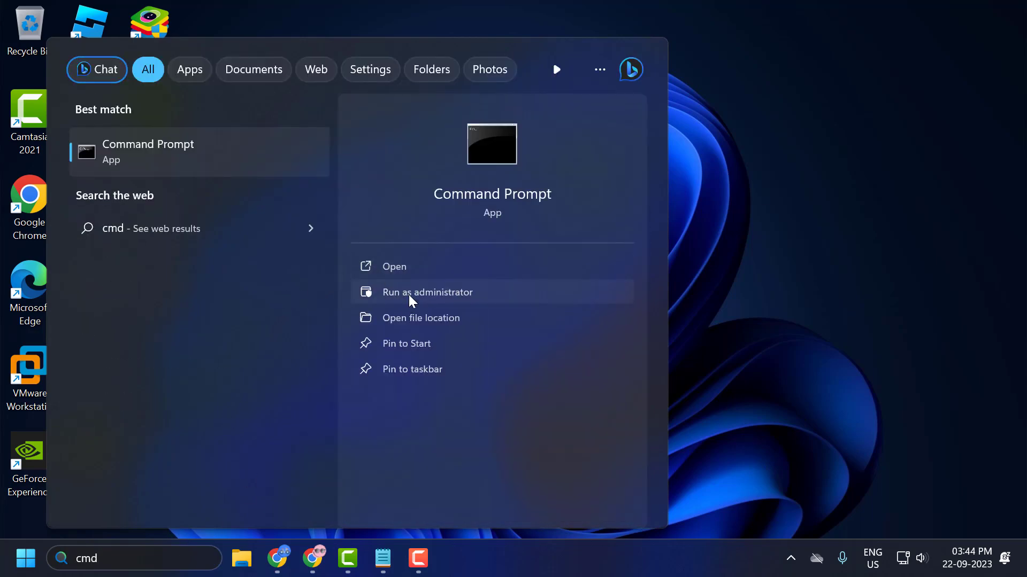
left_click(427, 292)
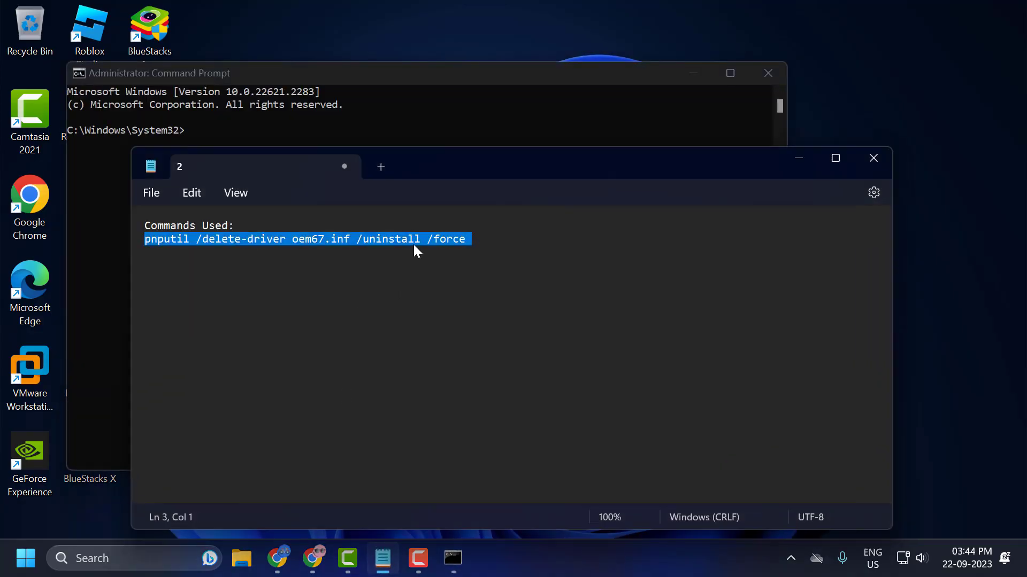
Run the pasted pnputil delete-driver command for oem67.inf, getting 'Driver package uninstalled'
right_click(416, 251)
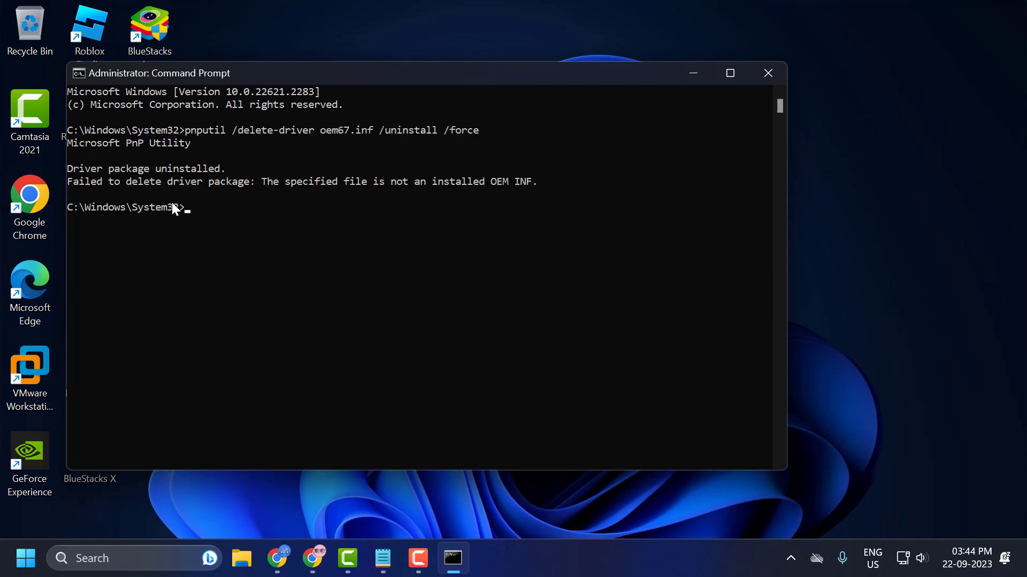
mouse_move(767, 116)
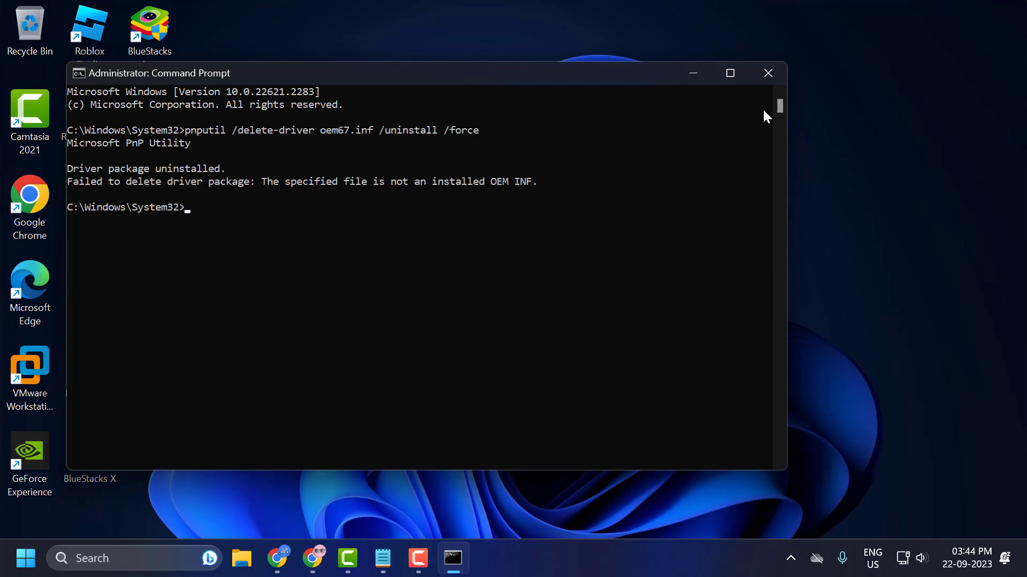
Close the administrator Command Prompt and reach the Start menu's power options to restart
left_click(768, 73)
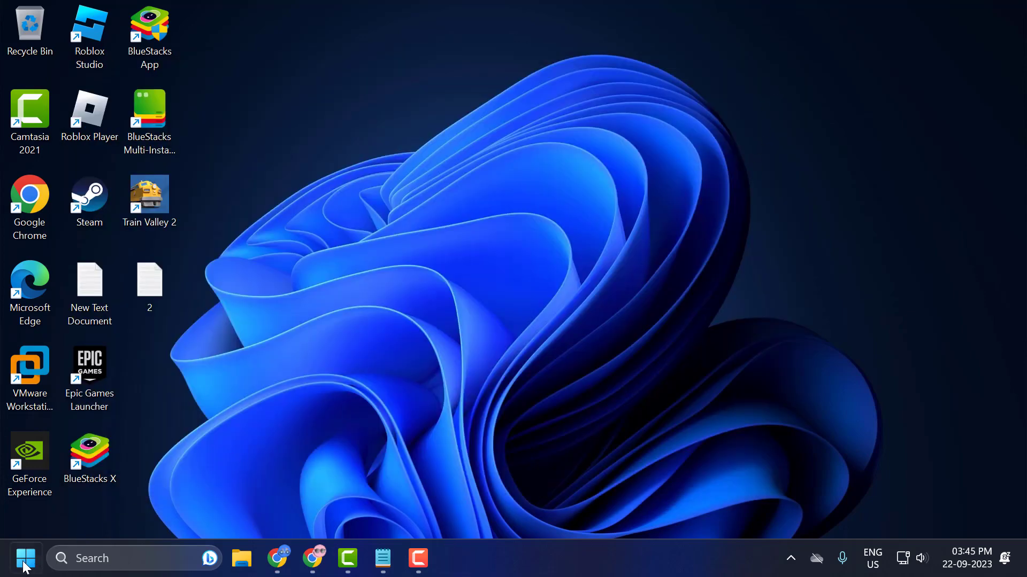
left_click(24, 558)
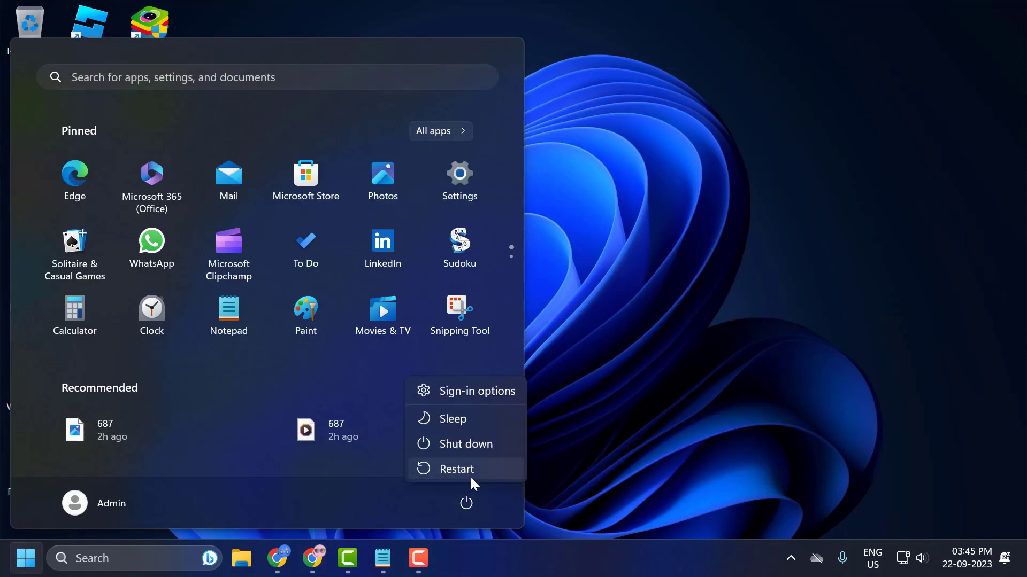